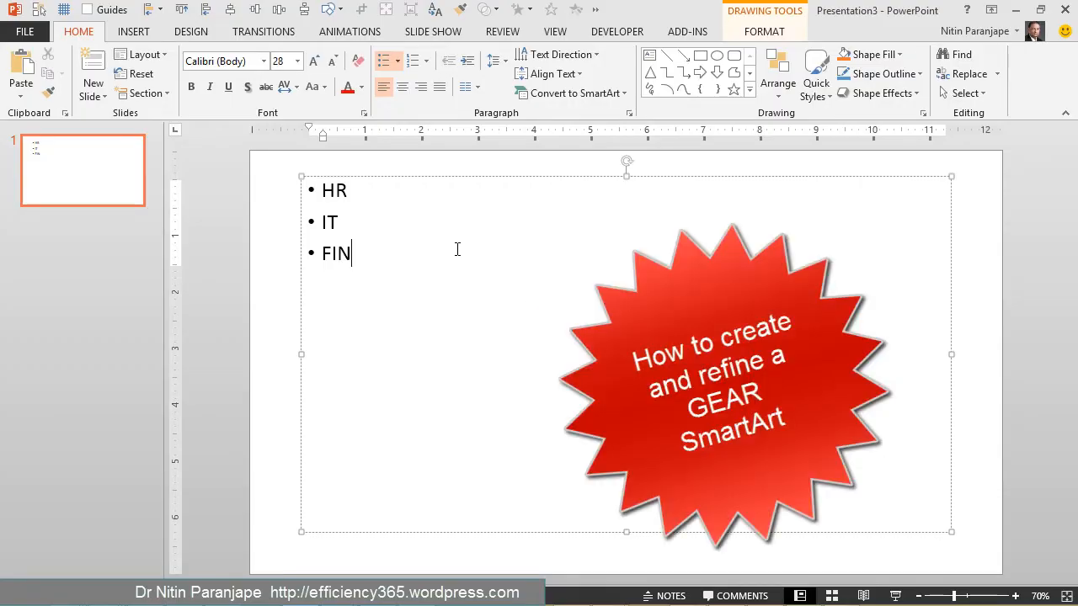
pyautogui.moveTo(375, 219)
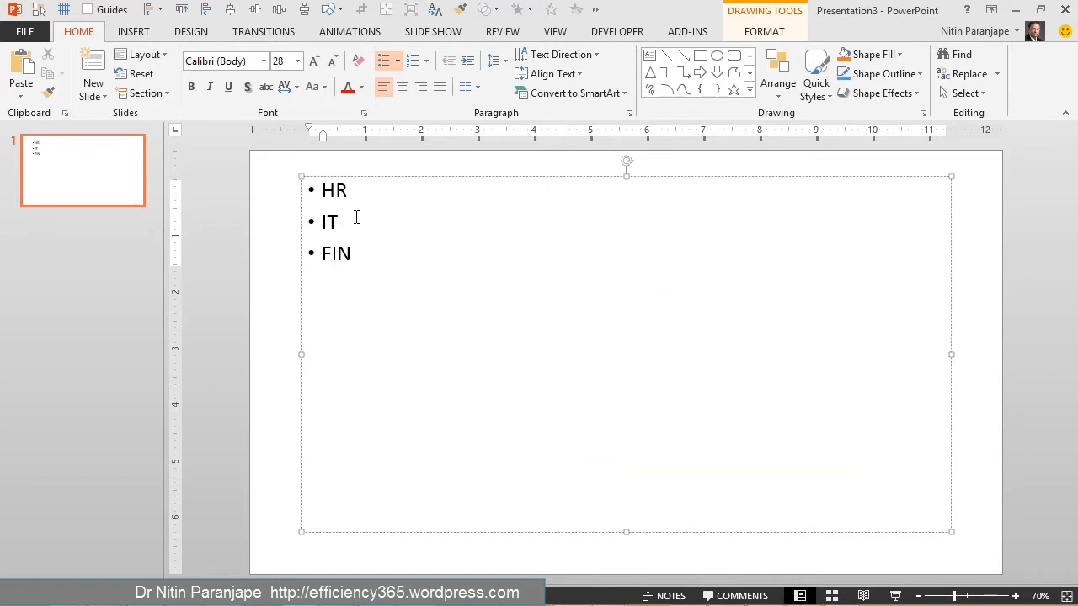
# Convert the HR, IT, FIN bullet list into a Relationship Gear SmartArt graphic
pyautogui.click(340, 222)
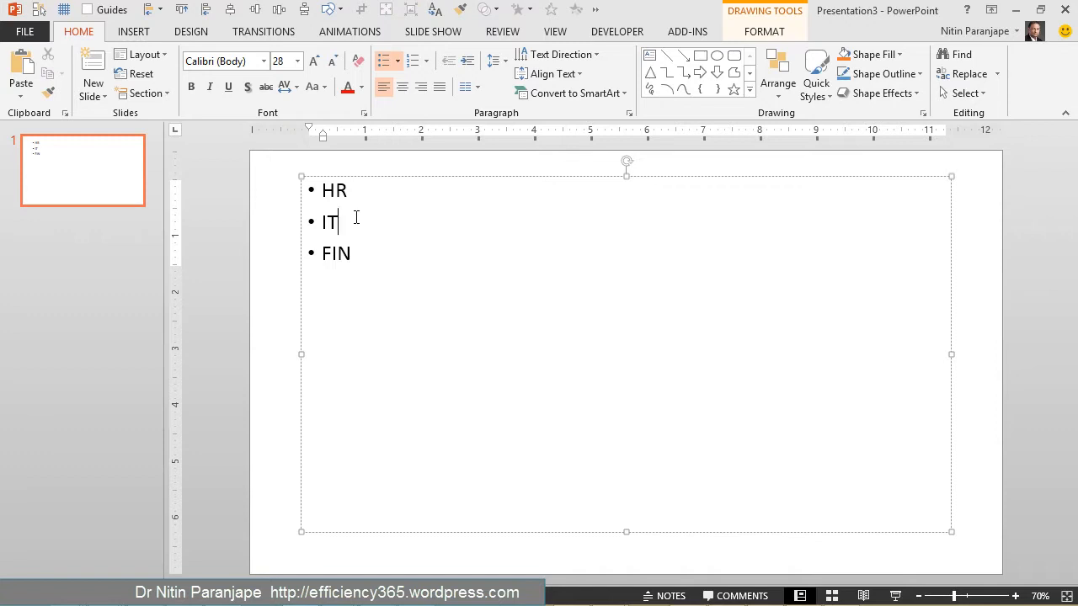
pyautogui.rightClick(357, 219)
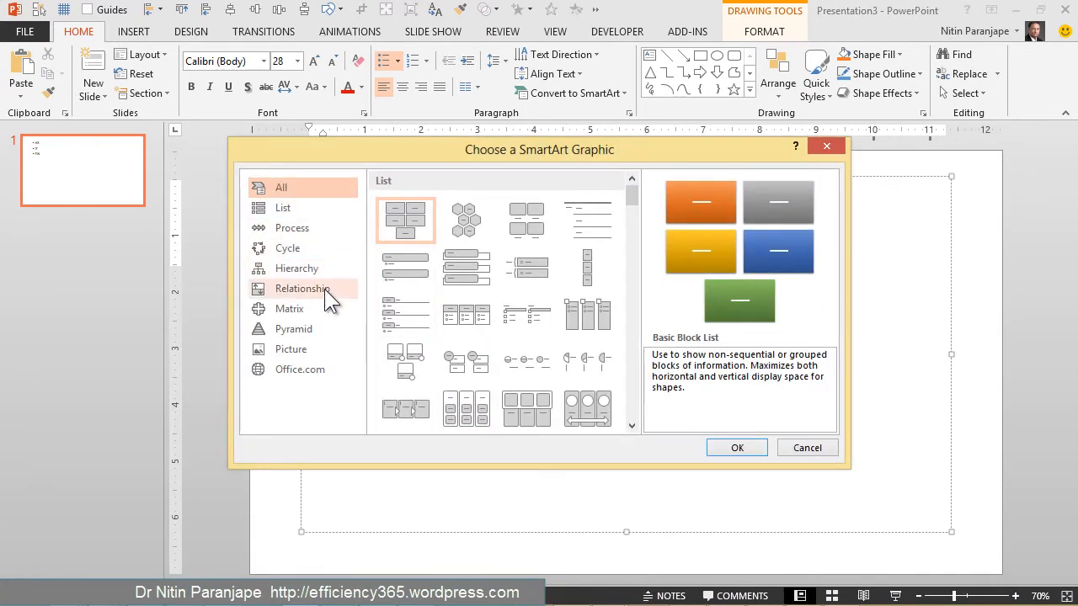
pyautogui.click(302, 288)
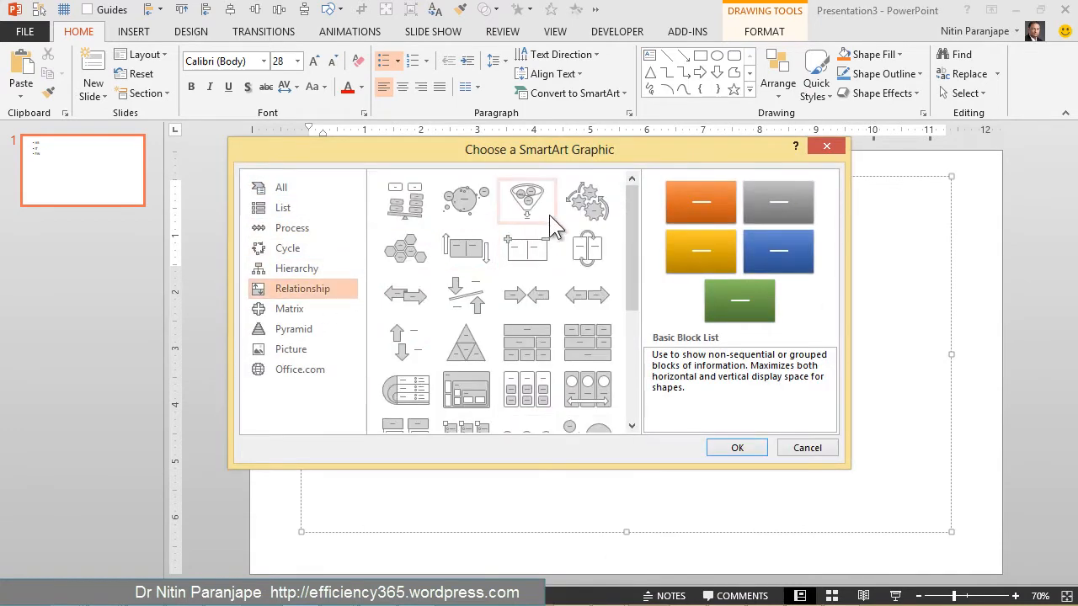
pyautogui.click(586, 202)
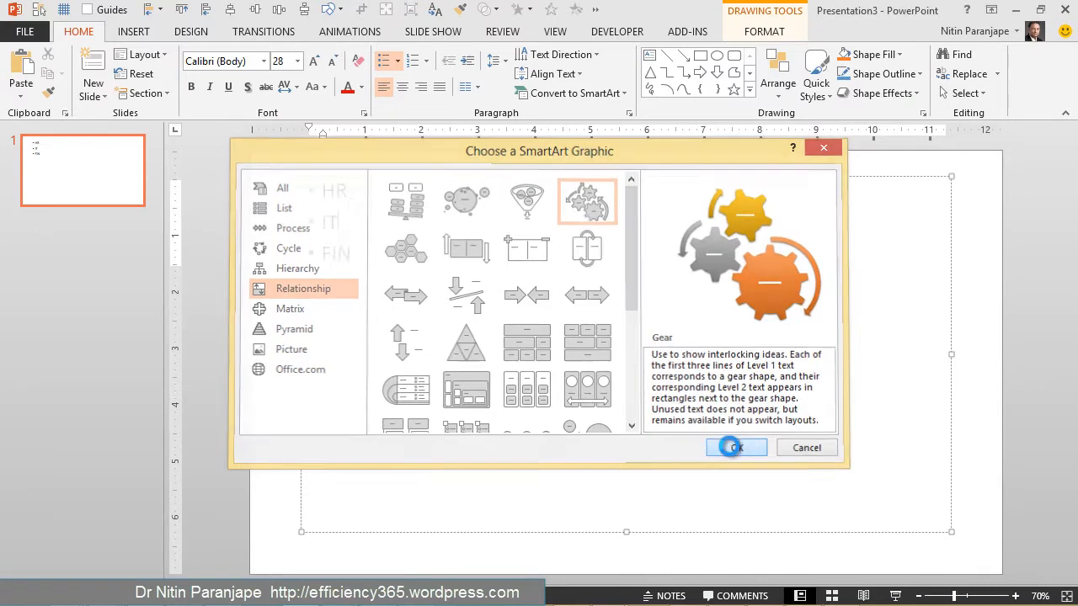
pyautogui.click(731, 448)
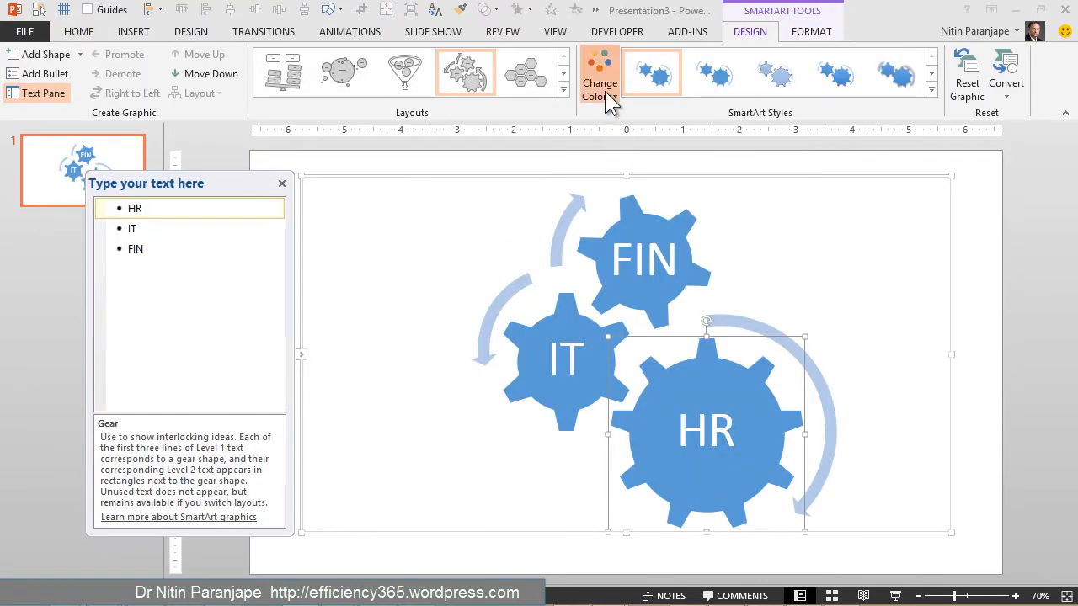
# Apply a colorful green/teal/blue scheme and a 3-D SmartArt style to the gears
pyautogui.click(600, 74)
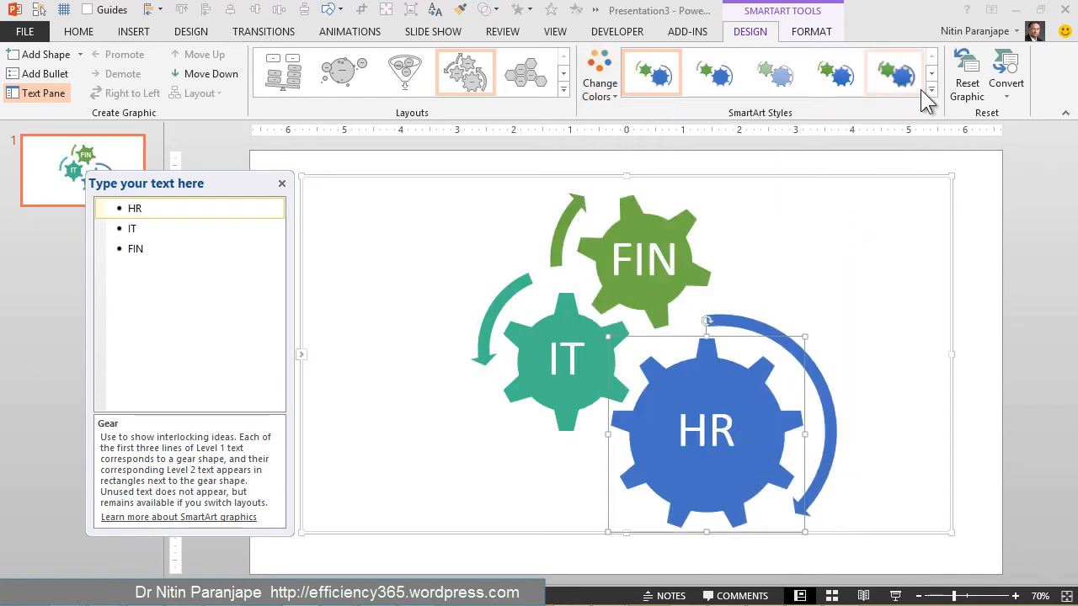
pyautogui.click(929, 95)
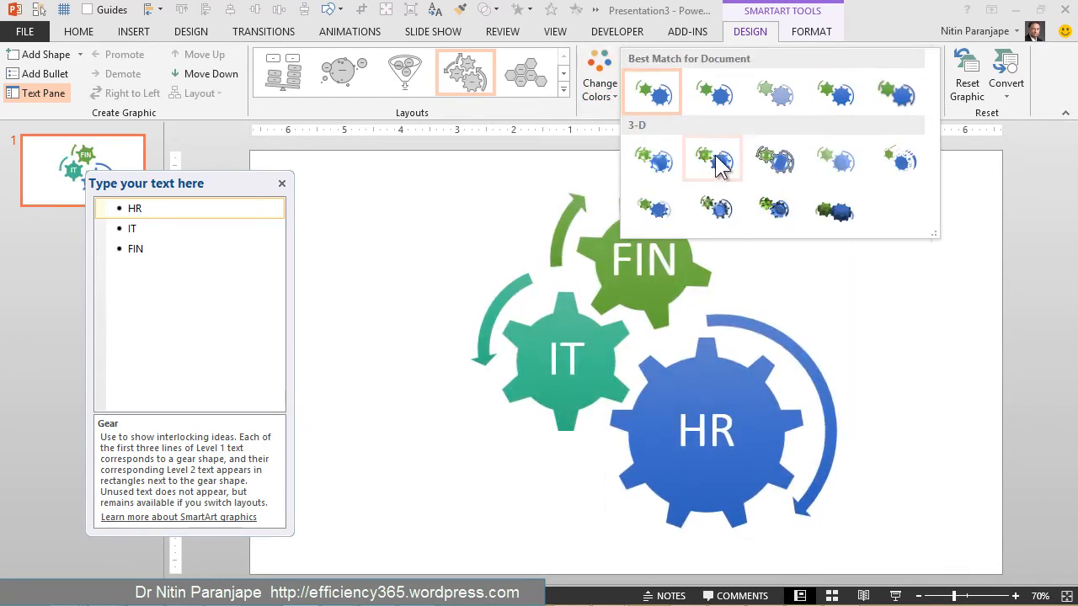
pyautogui.click(710, 160)
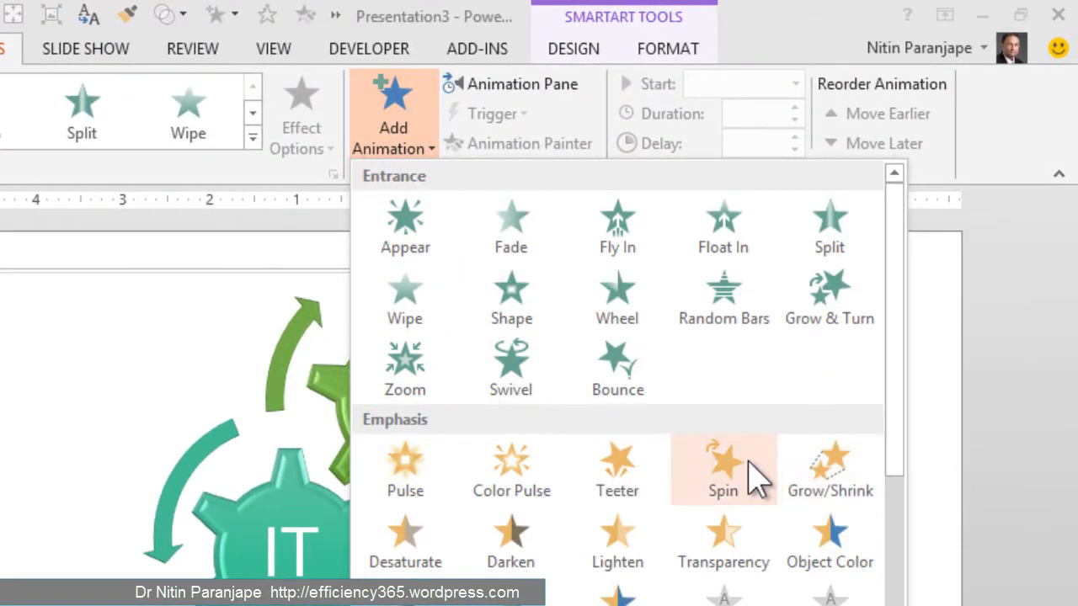
# Add a Spin emphasis animation to the gear graphic and set it to Full Spin
pyautogui.click(723, 469)
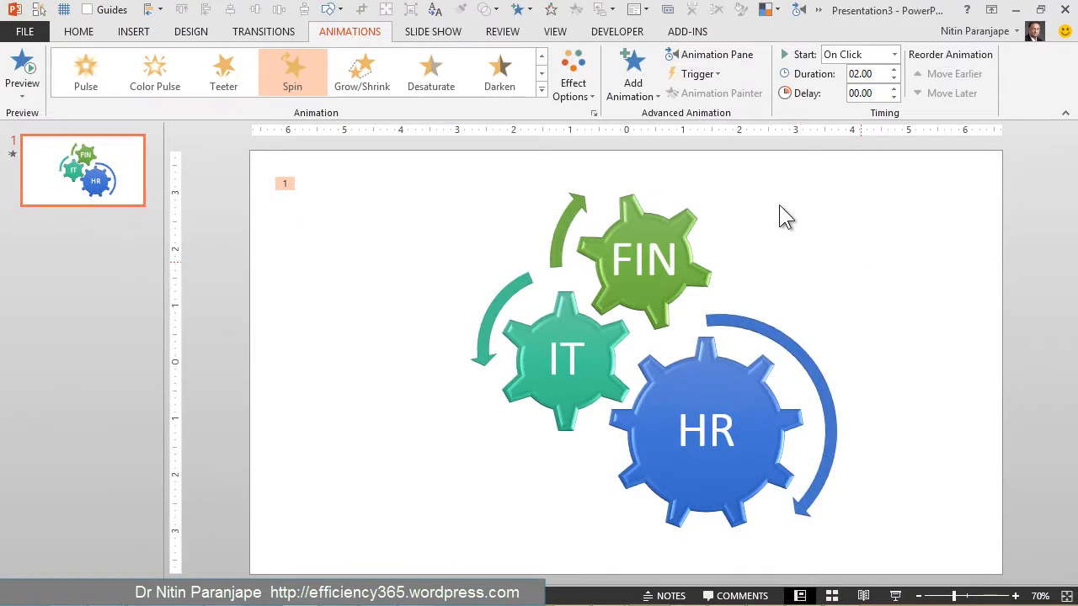
pyautogui.click(717, 54)
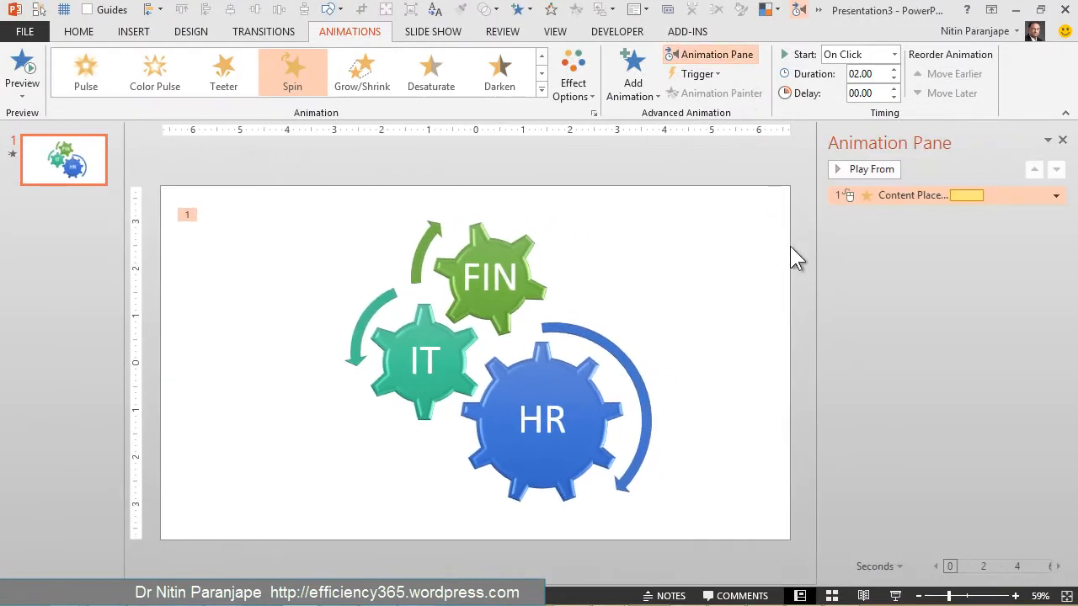
pyautogui.moveTo(896, 596)
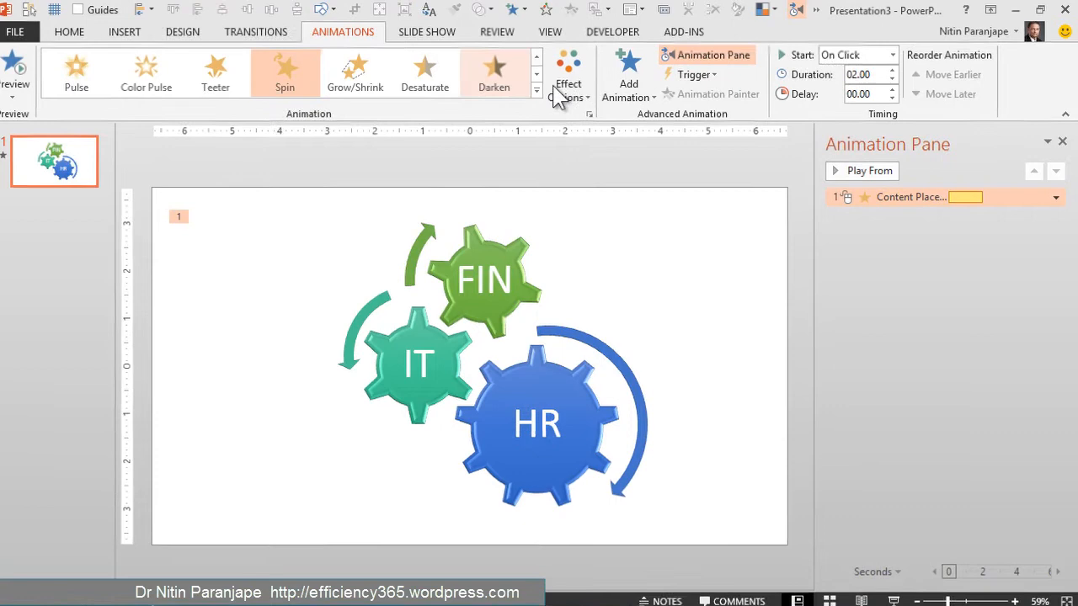
pyautogui.click(570, 84)
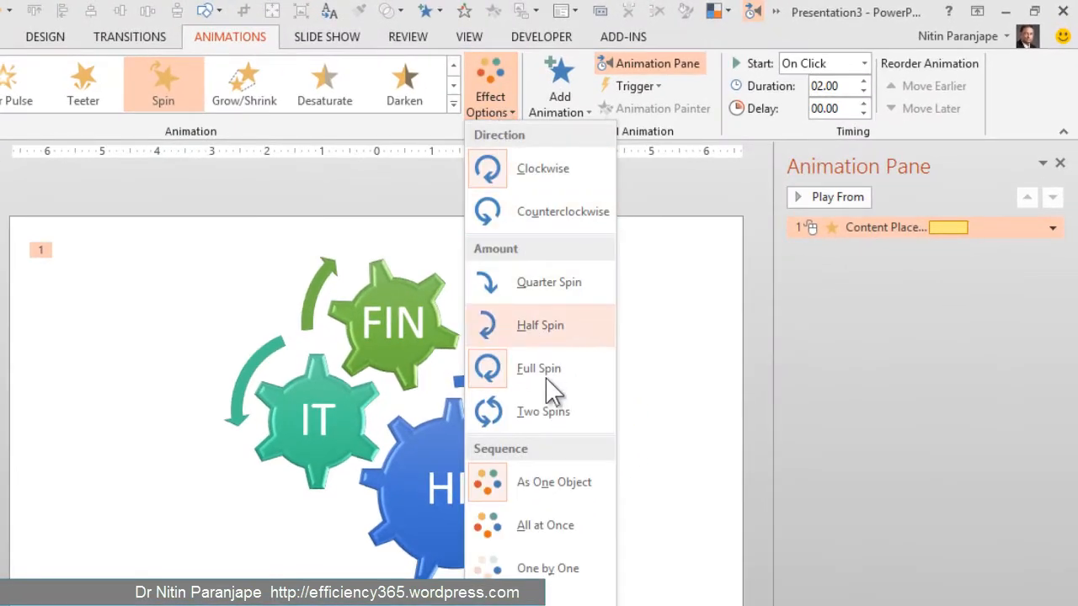
pyautogui.click(539, 367)
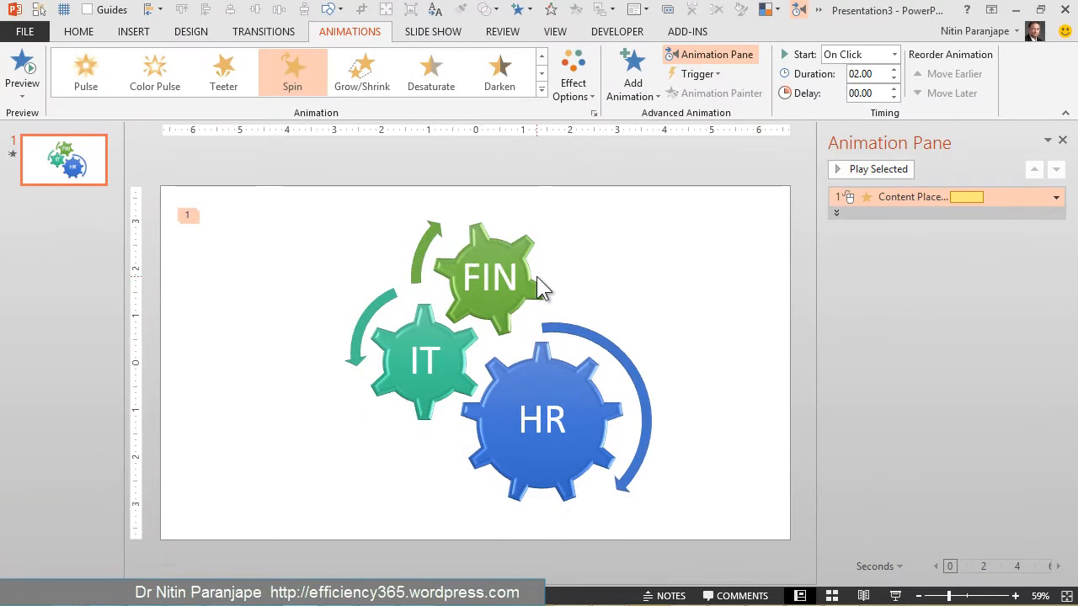
pyautogui.moveTo(879, 259)
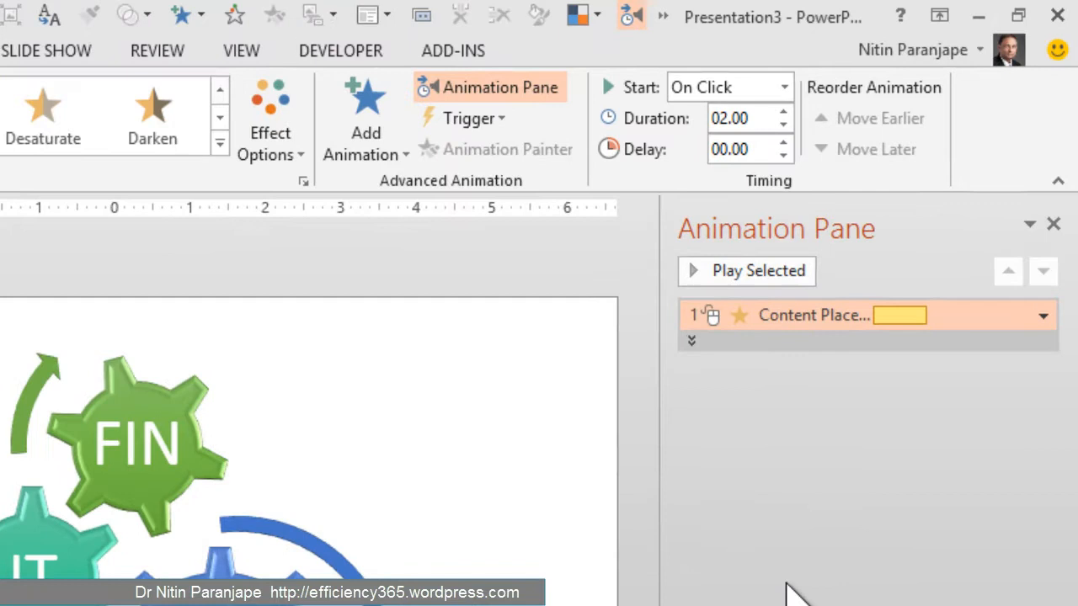
# Expand the spin into per-shape effects and set the curved arrows' animation to None
pyautogui.click(691, 340)
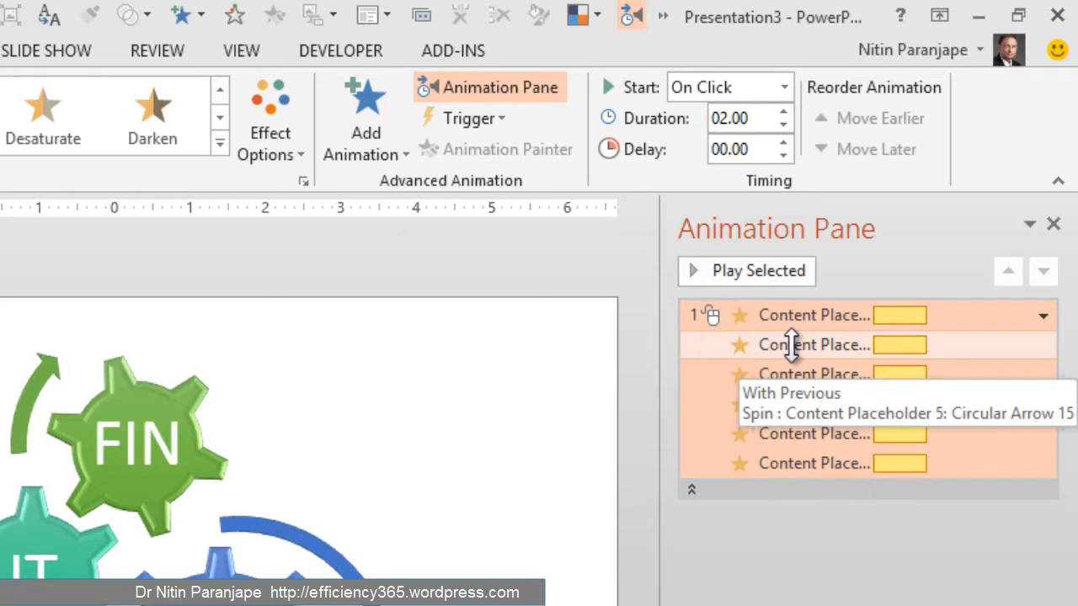
pyautogui.moveTo(790, 357)
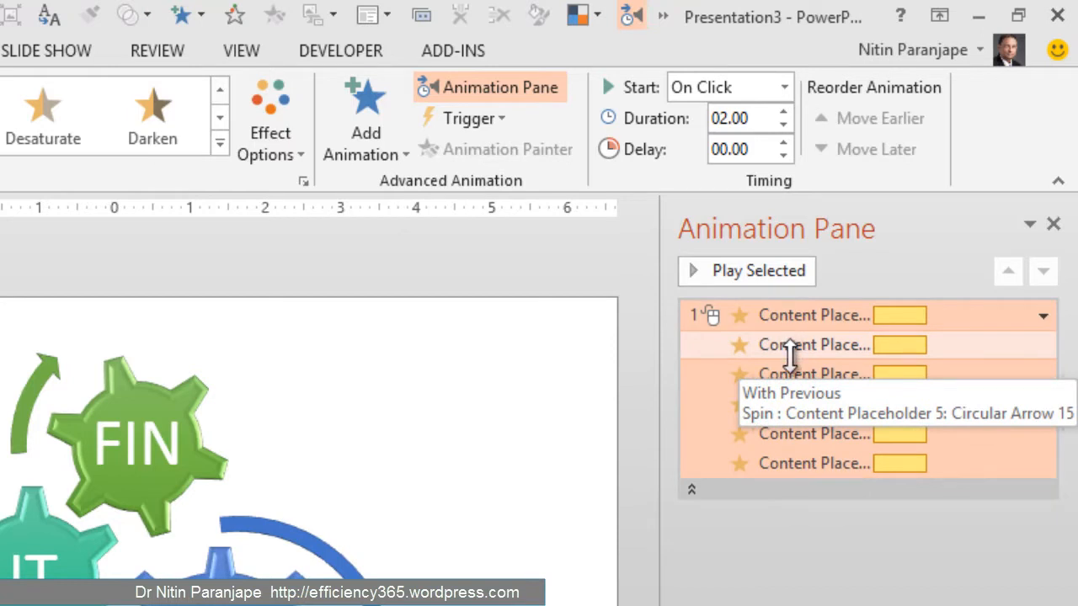
pyautogui.moveTo(788, 463)
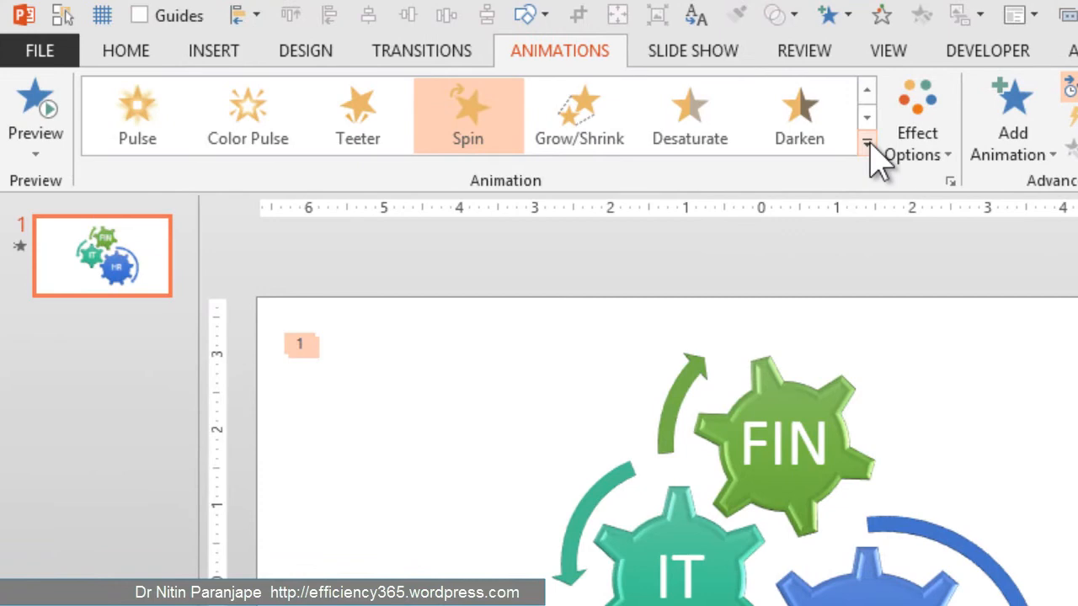
pyautogui.click(865, 142)
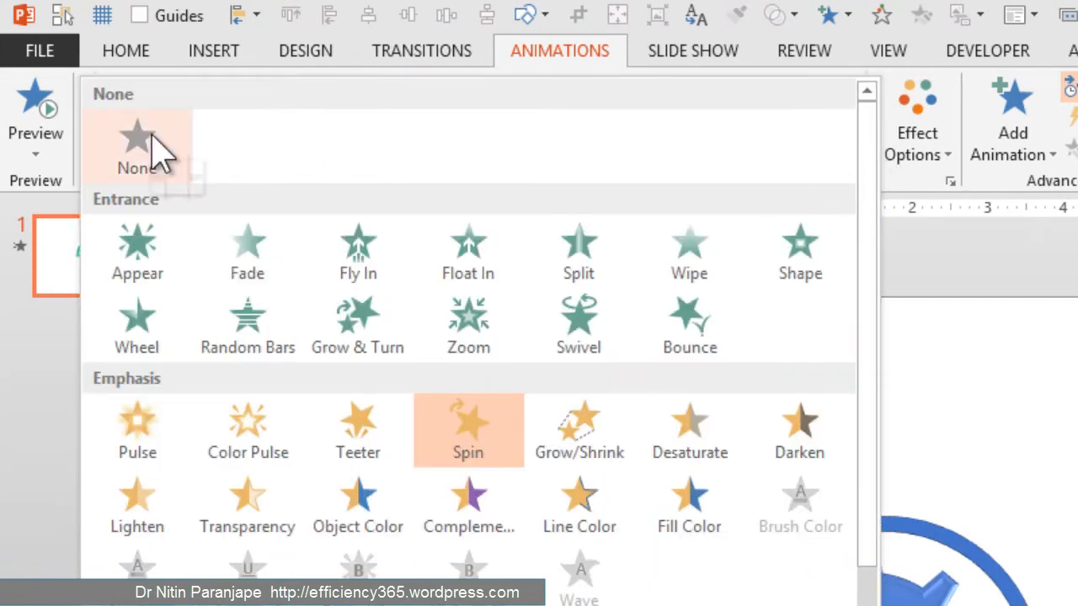
pyautogui.click(138, 152)
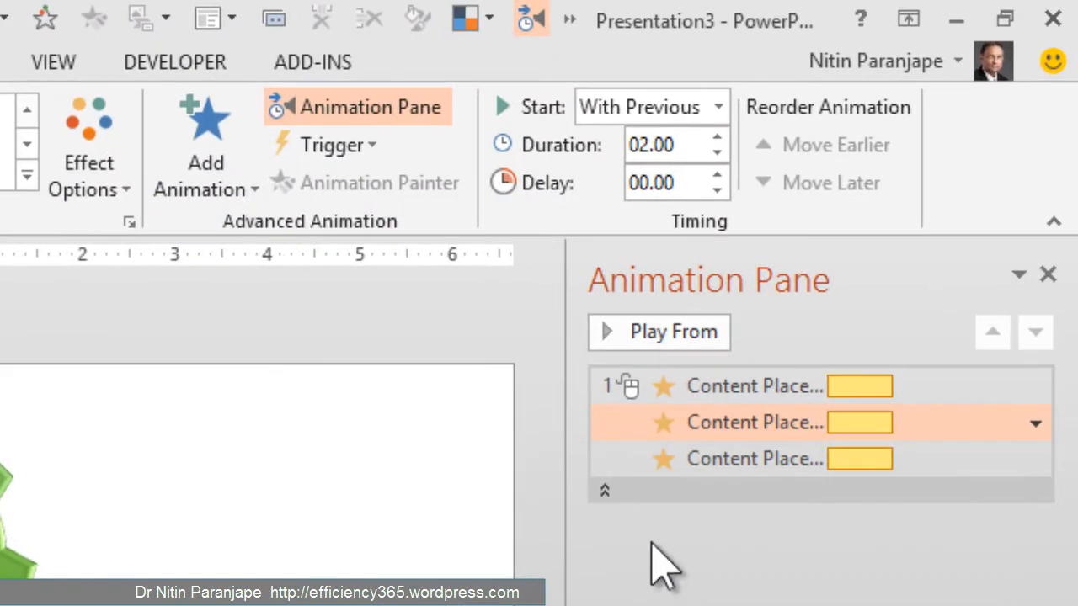
pyautogui.moveTo(720, 458)
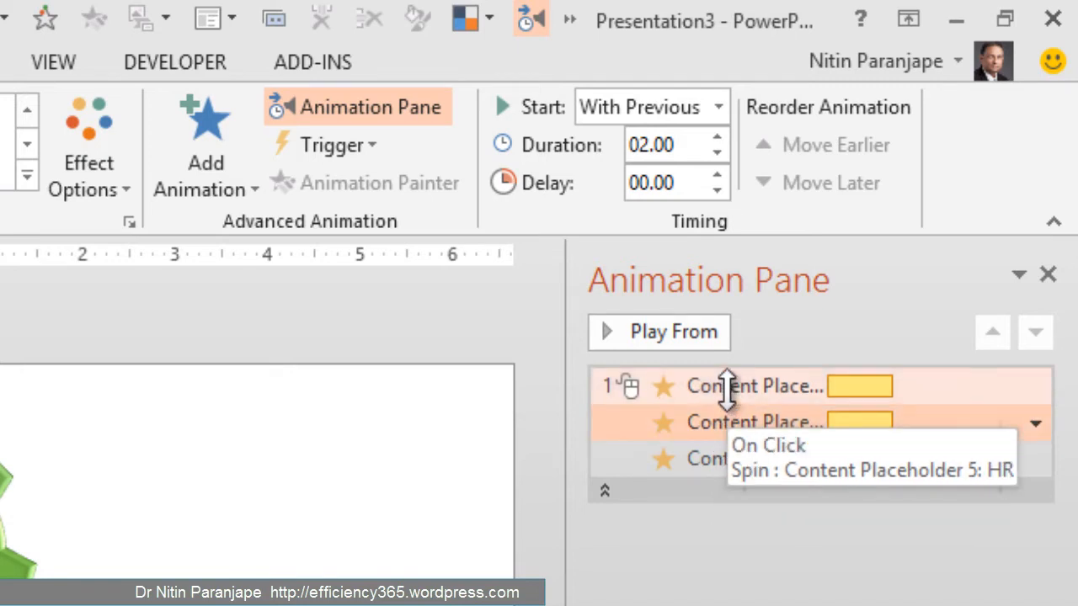
pyautogui.moveTo(754, 385)
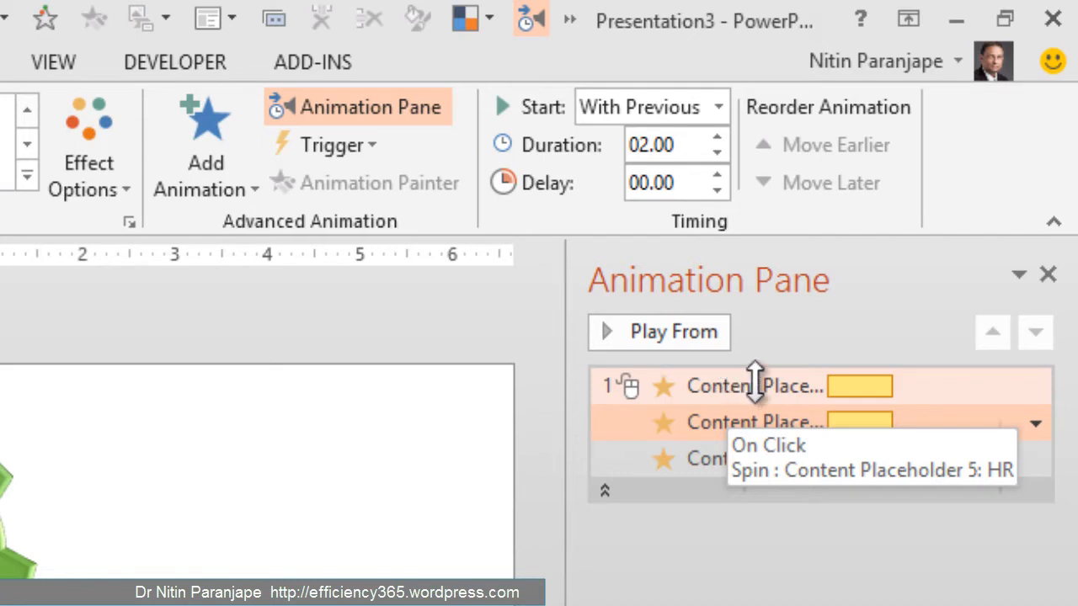
pyautogui.moveTo(859, 396)
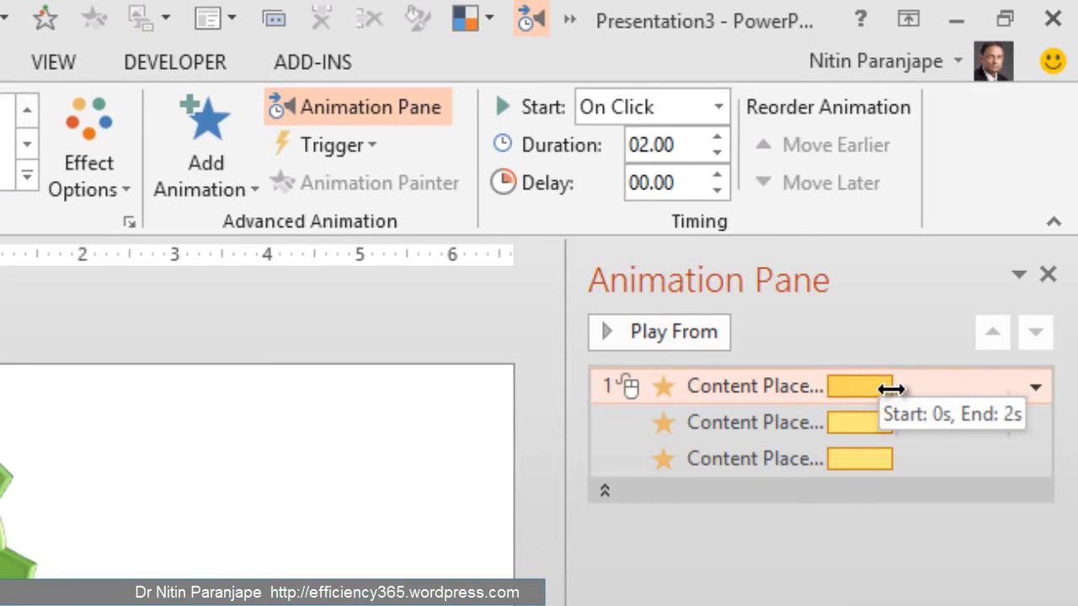
# Extend the HR gear's spin timing bar to a 4-second duration
pyautogui.moveTo(892, 386); pyautogui.dragTo(934, 385)
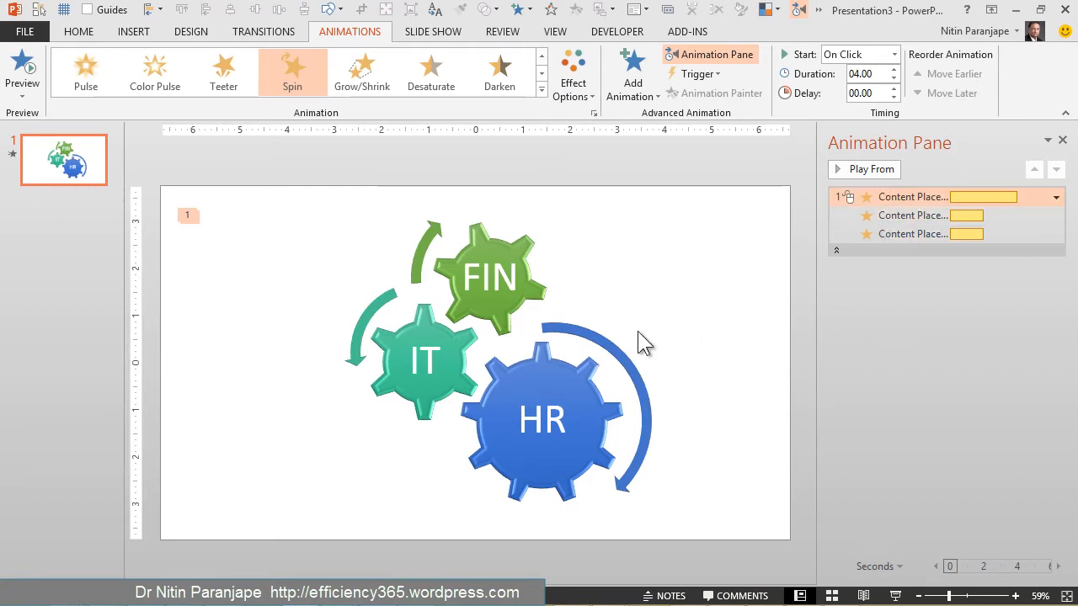
pyautogui.moveTo(475, 419)
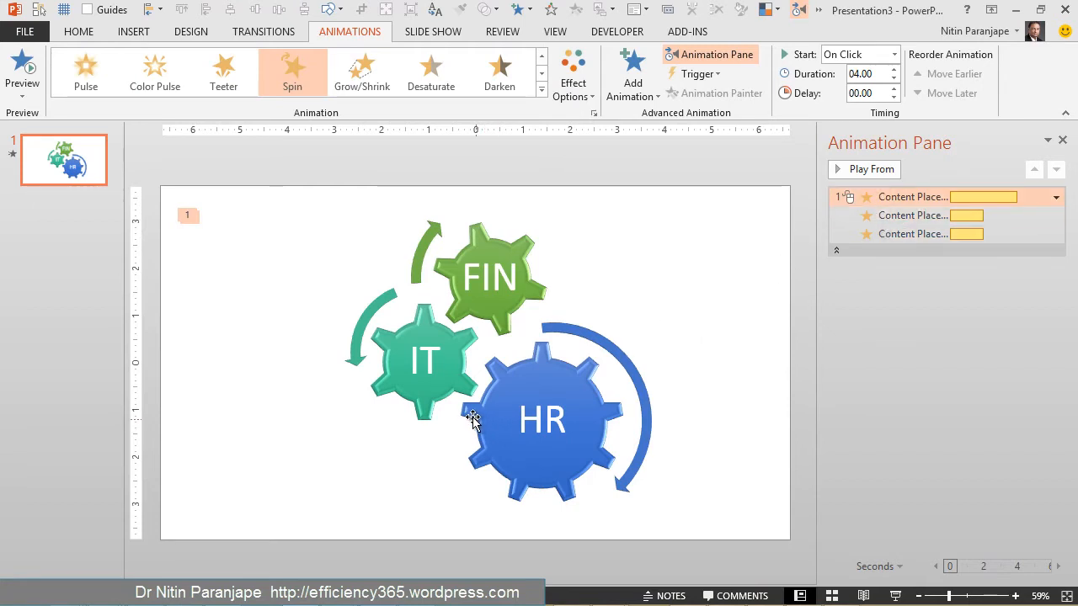
pyautogui.moveTo(465, 396)
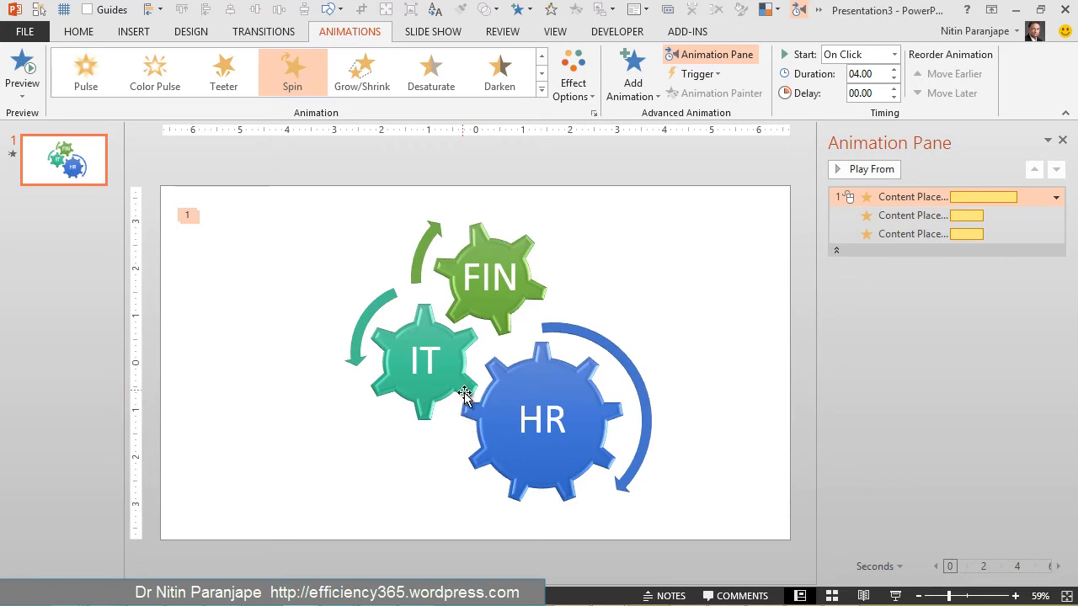
pyautogui.moveTo(470, 394)
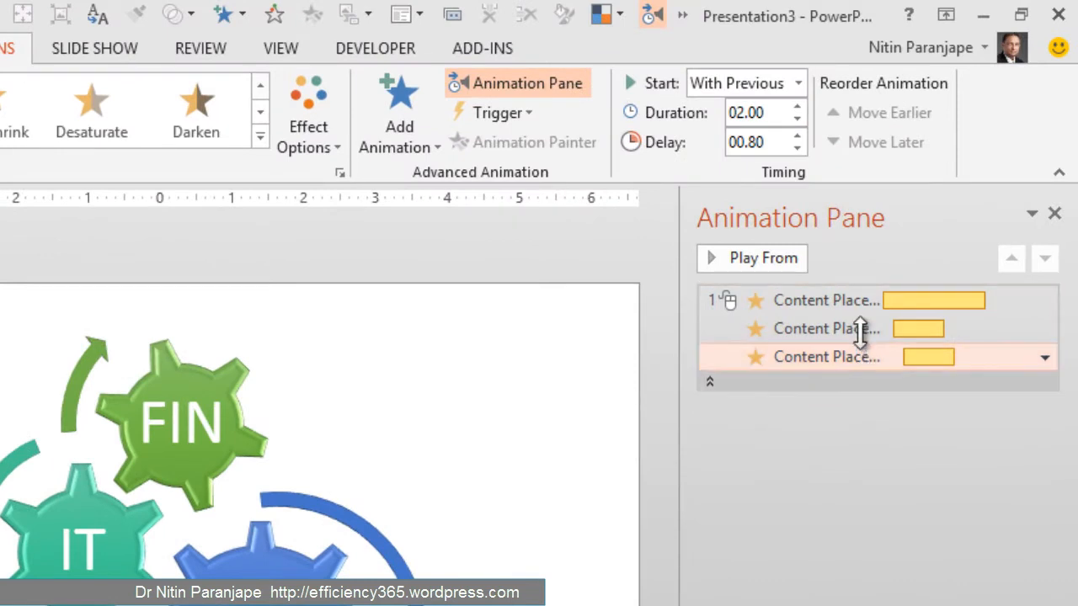
# Set all three spin animations to repeat Until End of Slide in the Timing settings
pyautogui.click(1045, 300)
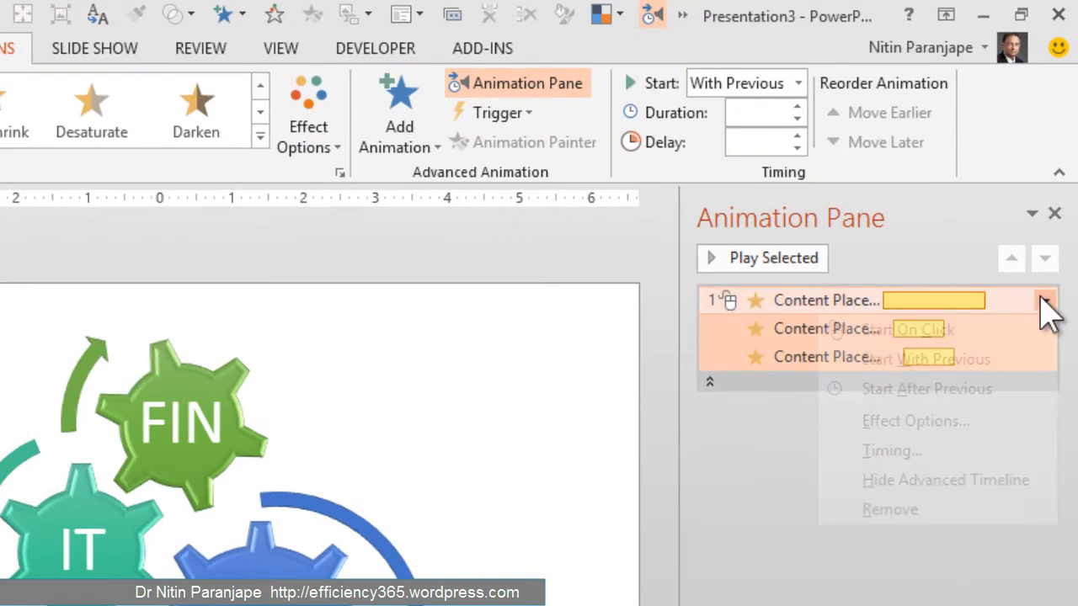
pyautogui.click(893, 451)
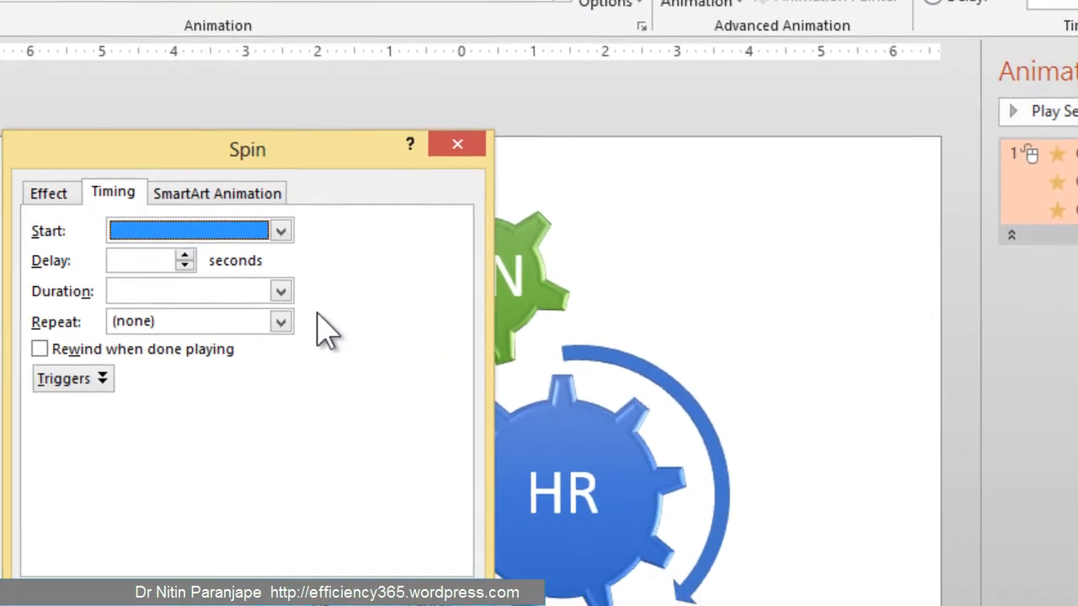
pyautogui.click(279, 320)
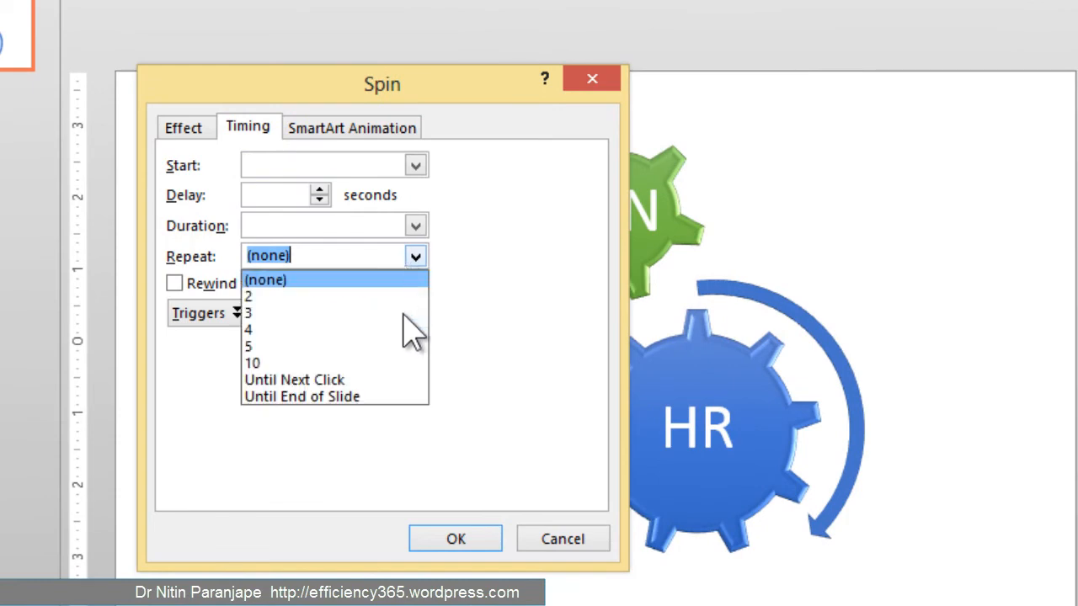
pyautogui.click(301, 396)
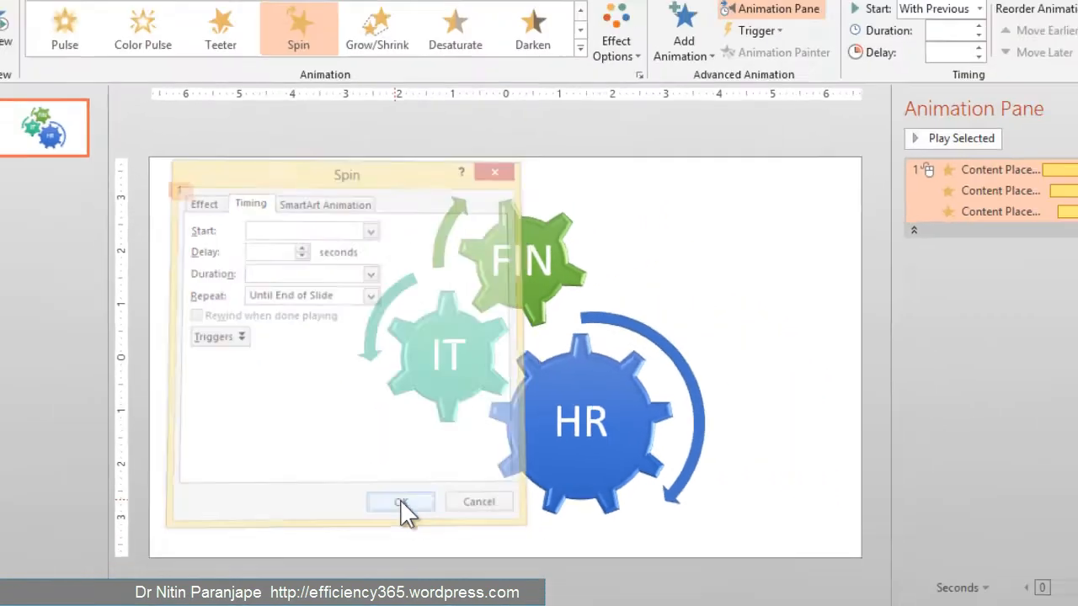
pyautogui.click(401, 502)
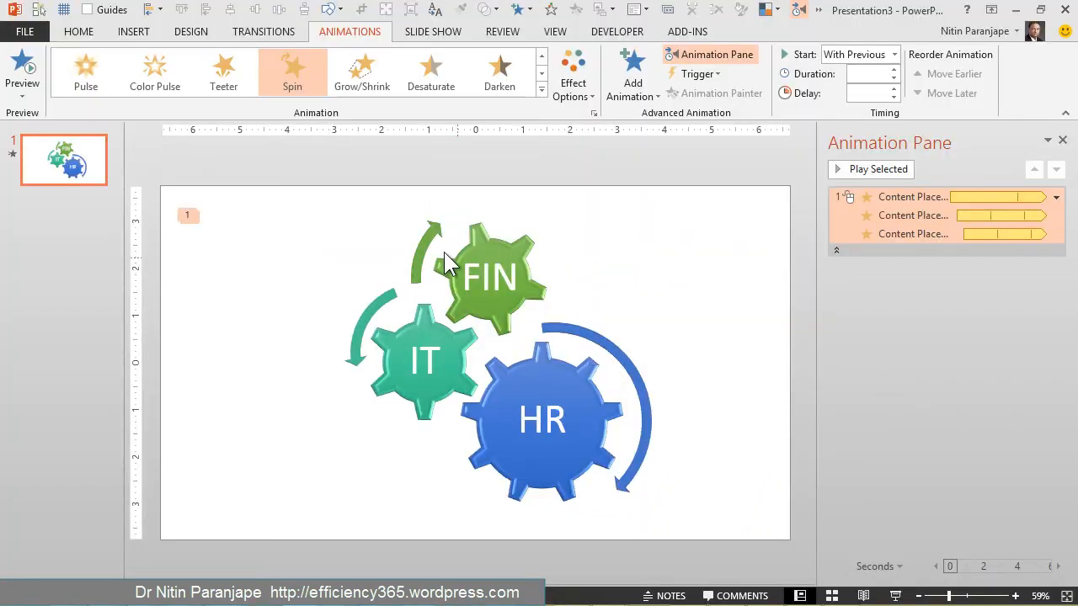
# Select the FIN, IT and HR gears and bring up their shadow effect settings
pyautogui.click(492, 276)
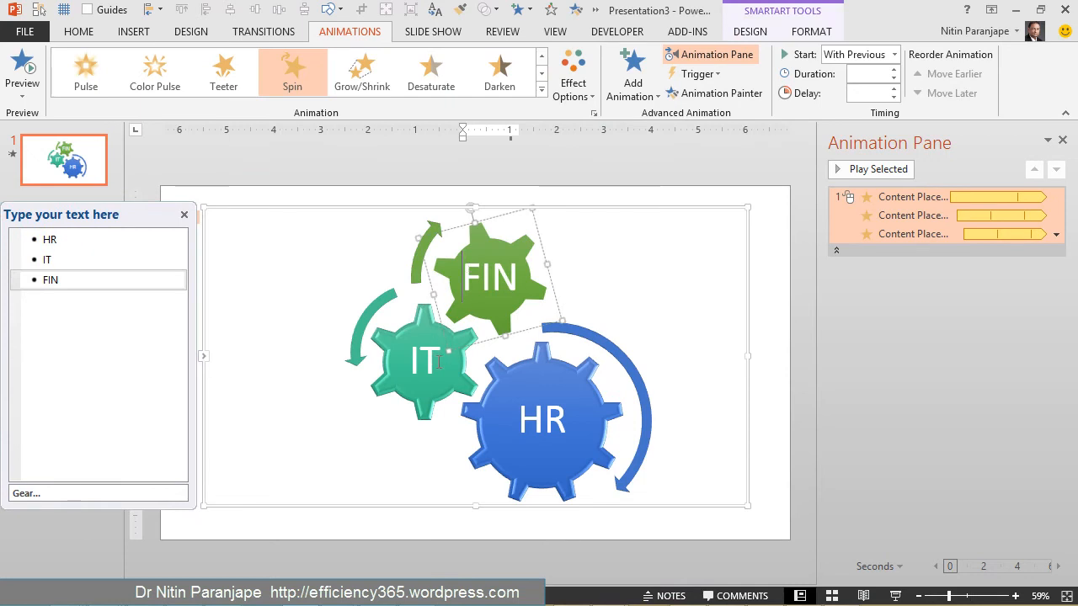
pyautogui.click(424, 362)
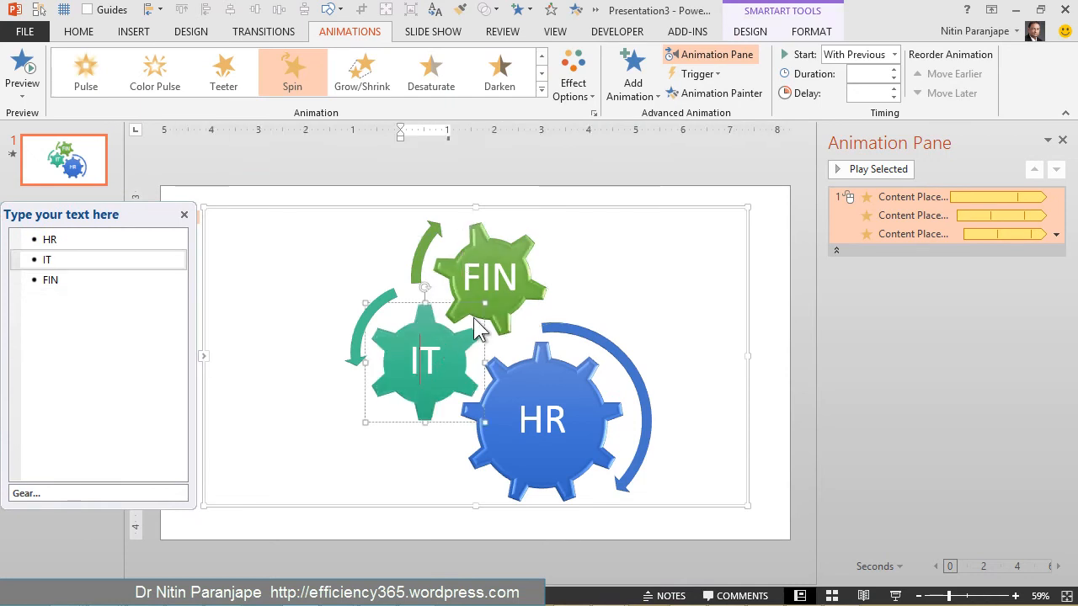
pyautogui.click(542, 418)
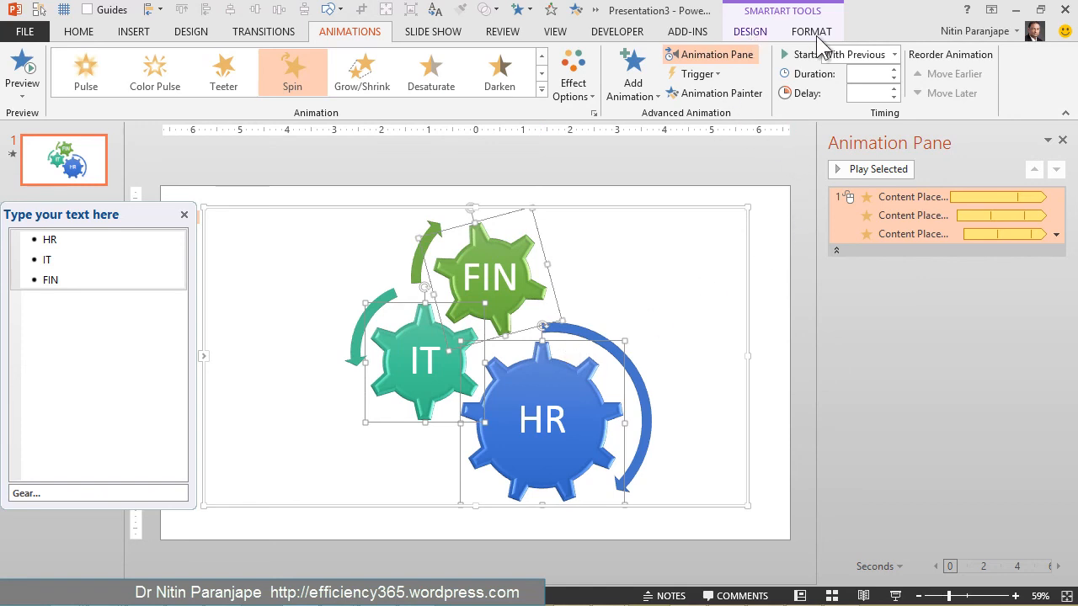
pyautogui.click(811, 31)
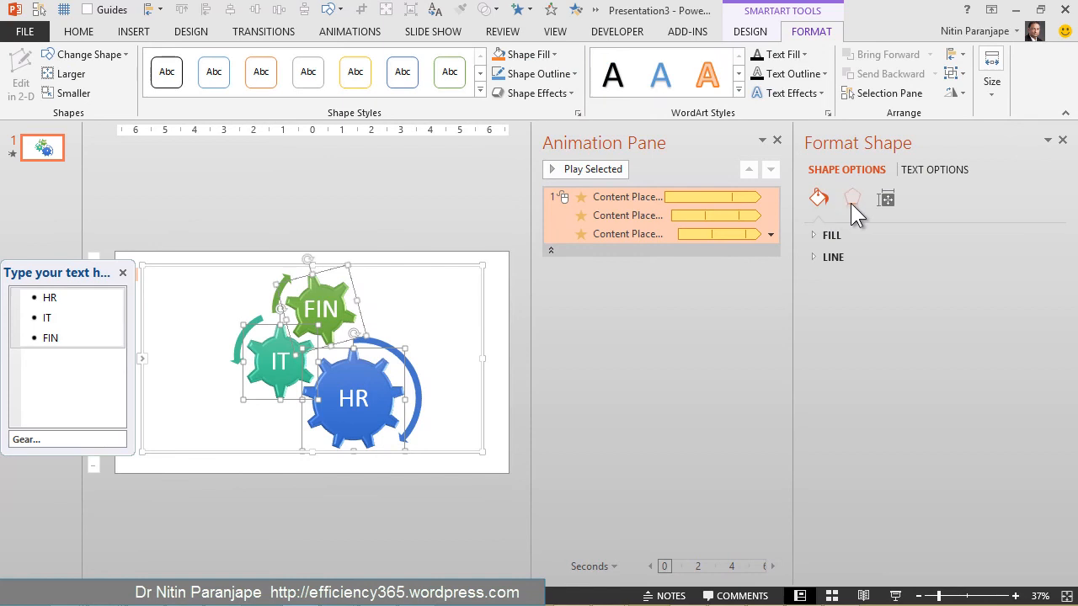
pyautogui.click(852, 199)
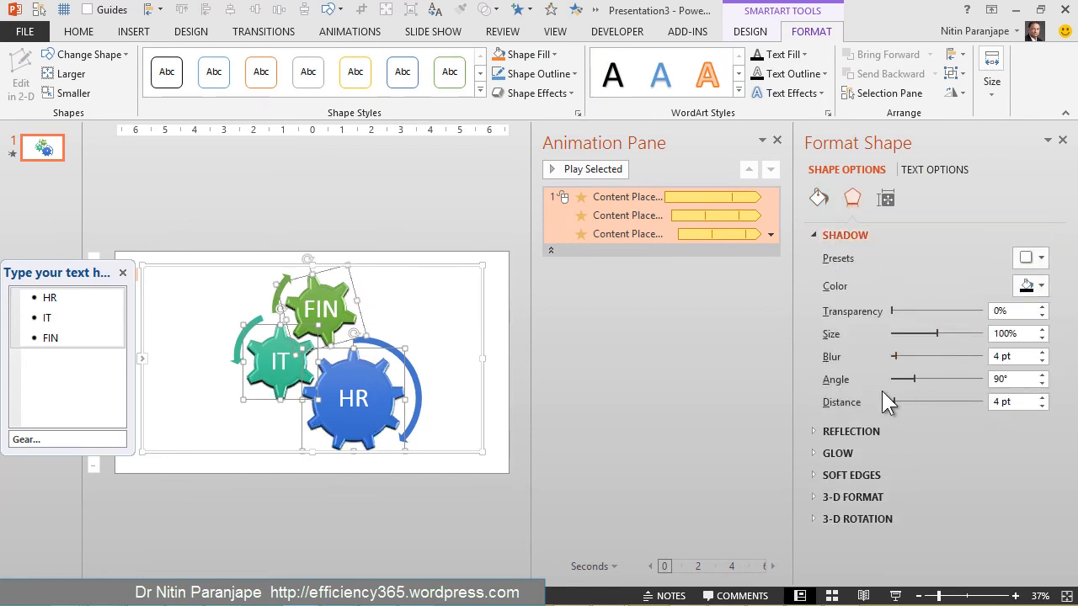
# Set the gears' shadow to 10 pt blur, 39° angle and 11% transparency
pyautogui.moveTo(940, 379); pyautogui.dragTo(901, 379)
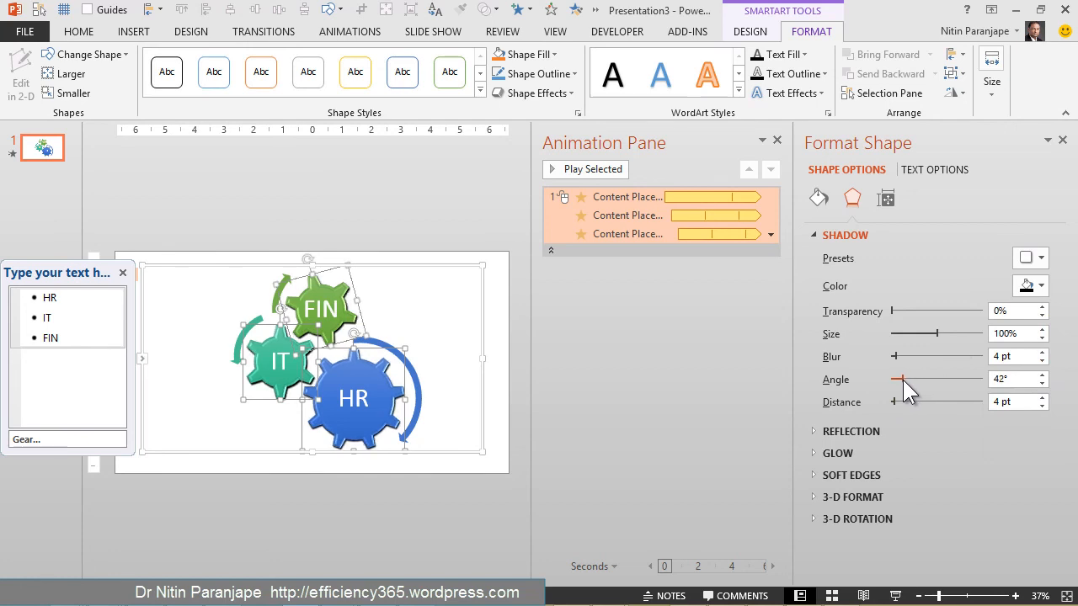
pyautogui.moveTo(903, 380); pyautogui.dragTo(894, 380)
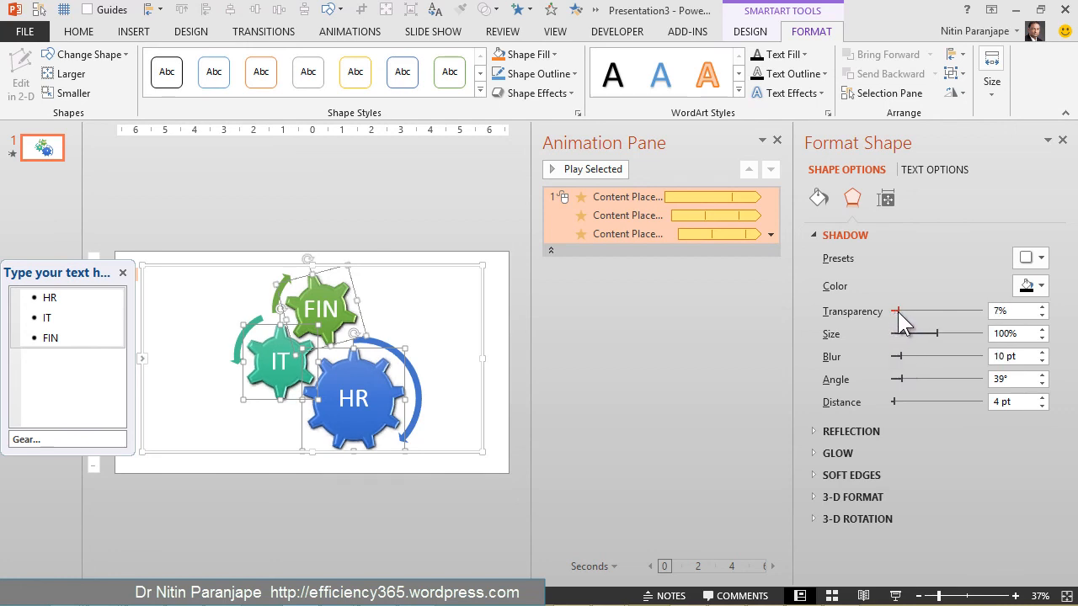
pyautogui.moveTo(896, 311); pyautogui.dragTo(903, 312)
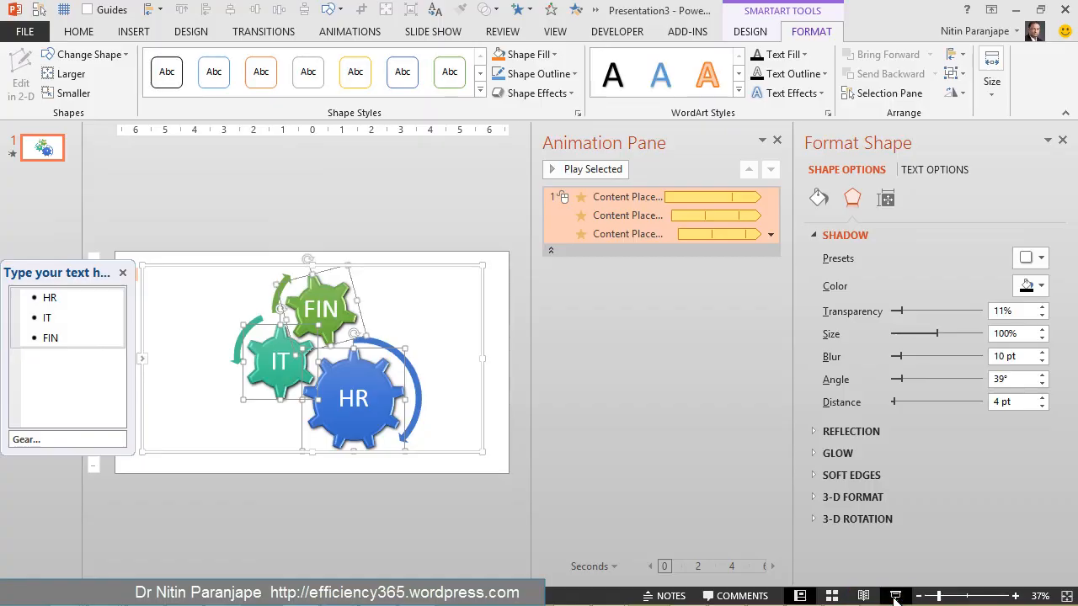